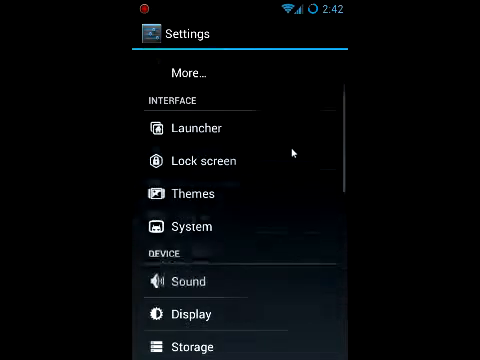
Open About phone and tap Build number until one step remains to enable developer settings.
scroll("down", 3)
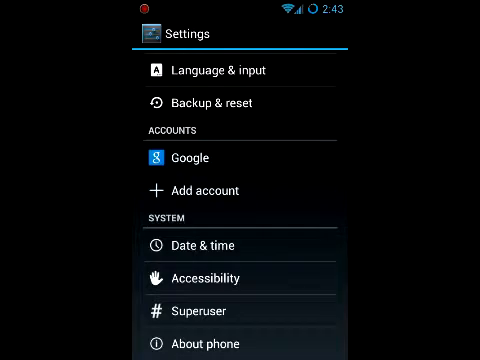
left_click(207, 342)
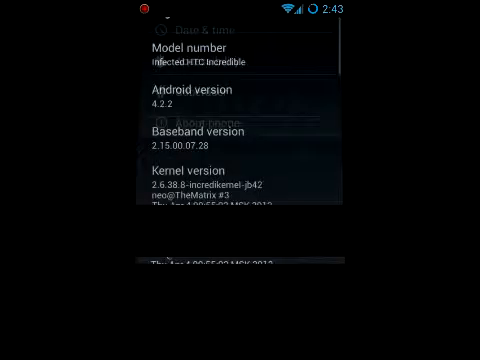
scroll("up", 3)
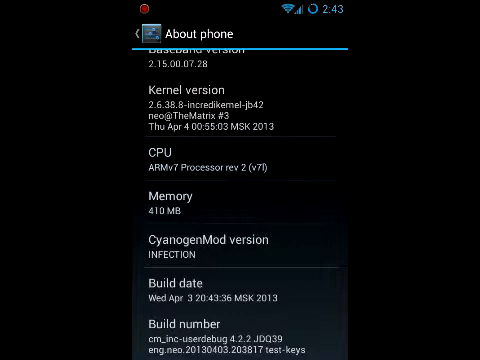
left_click(240, 330)
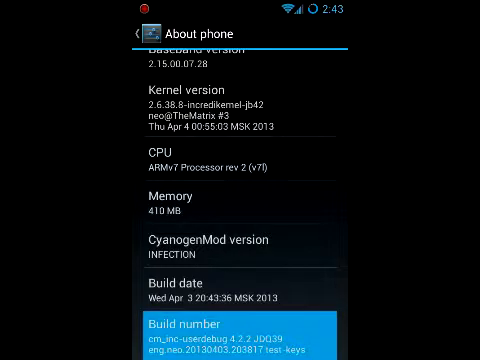
left_click(240, 332)
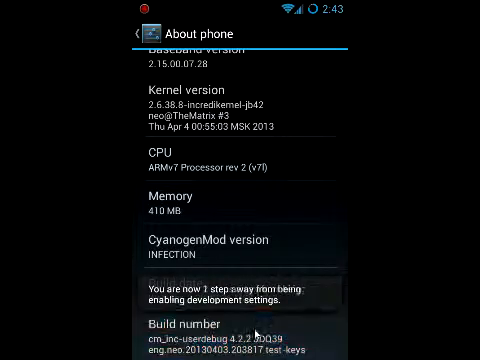
left_click(240, 335)
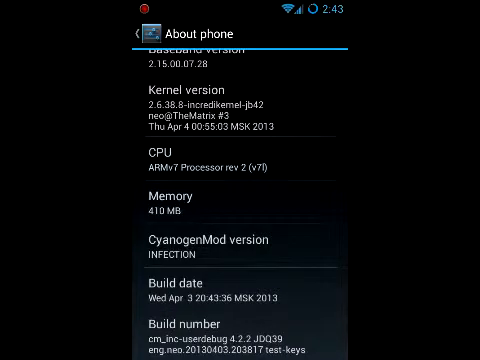
Tap Build number a final time to unlock Developer options.
left_click(137, 22)
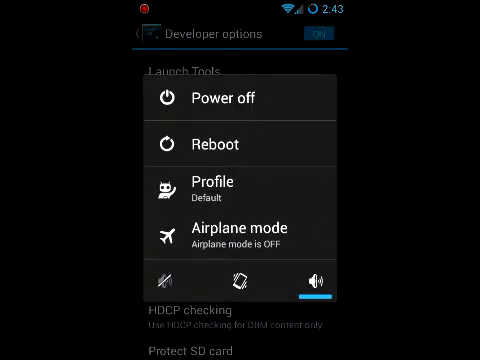
Choose Reboot from the power menu, then cancel the Reboot phone prompt.
left_click(240, 145)
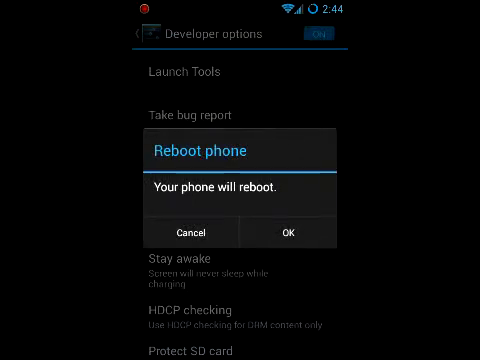
left_click(205, 232)
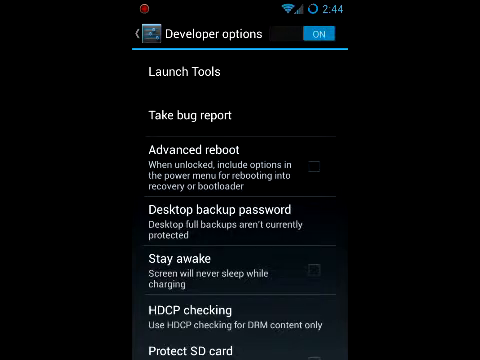
Show and dismiss the power menu, then launch the Dev Tools utilities list.
left_click(321, 166)
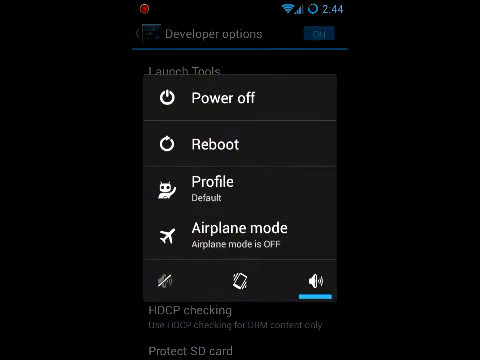
left_click(215, 143)
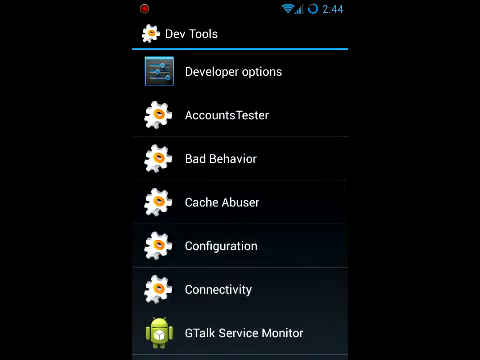
Scroll down through the Developer options settings and back up toward the top.
scroll("down", 3)
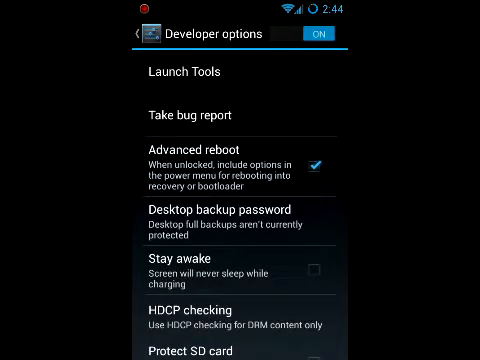
scroll("down", 3)
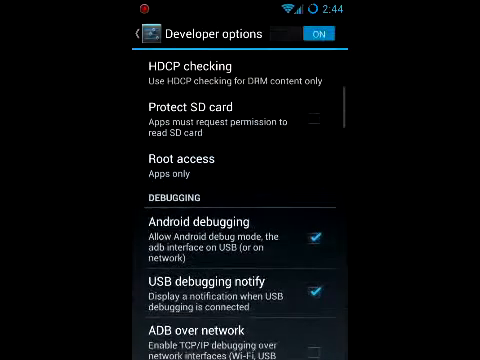
scroll("down", 3)
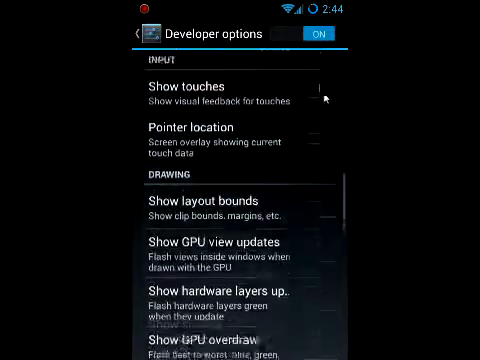
scroll("down", 3)
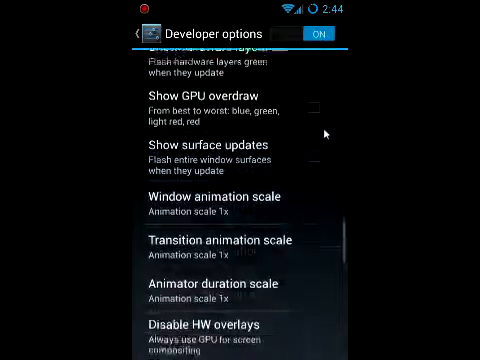
scroll("down", 3)
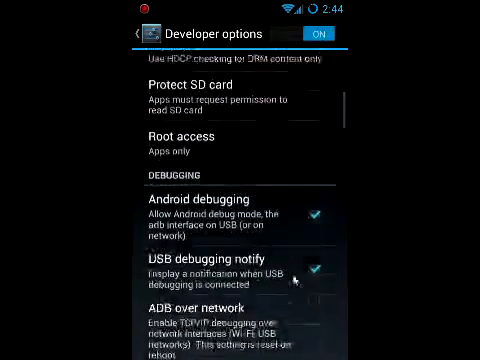
scroll("up", 3)
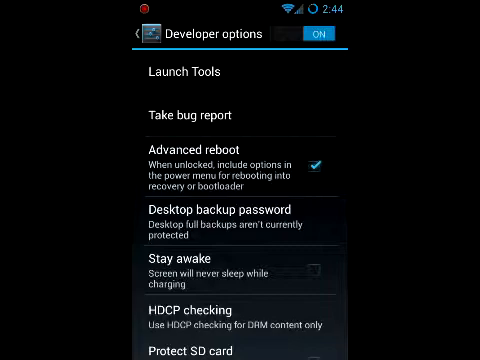